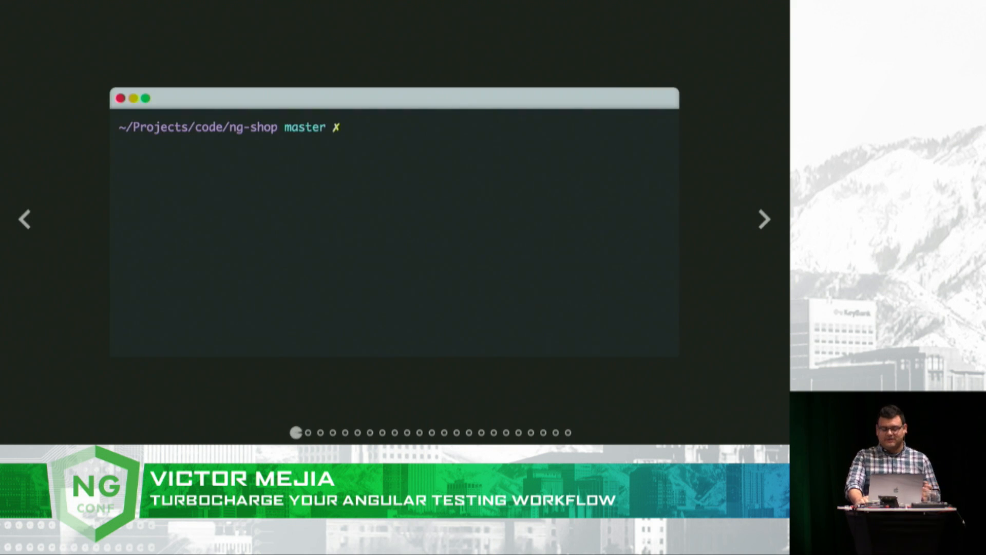
Run 'ng test' in the embedded terminal before the karma-spec-reporter install slide
type("ng test")
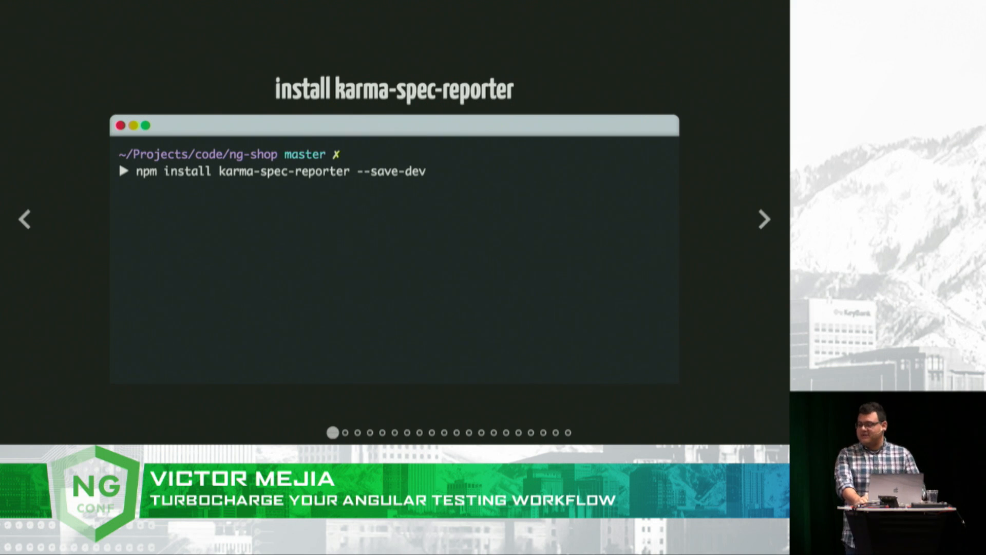
left_click(763, 219)
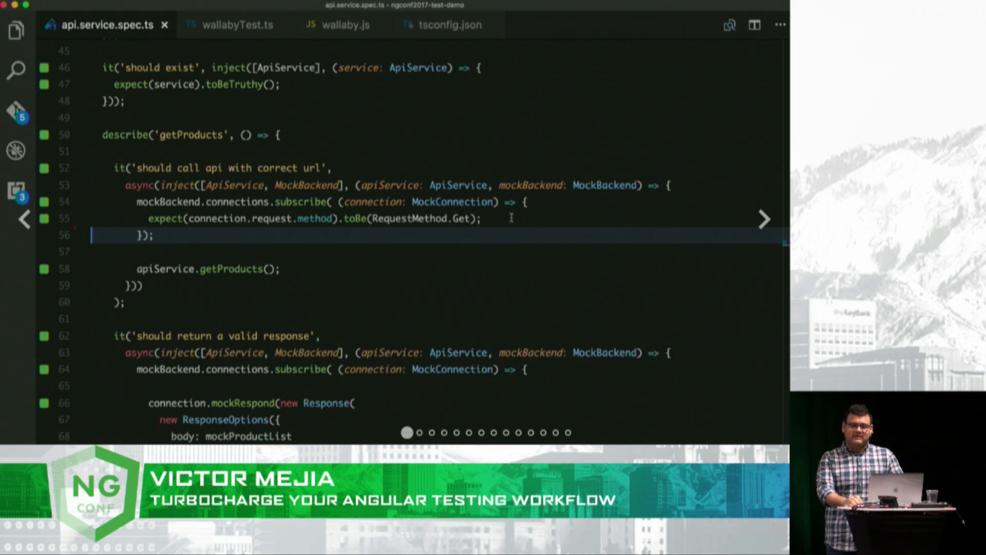
Add expect(connection.request.url).toBe('/db/products.json') in api.service.spec.ts and watch Wallaby react
type("expect(connection.request.url).toBe('")
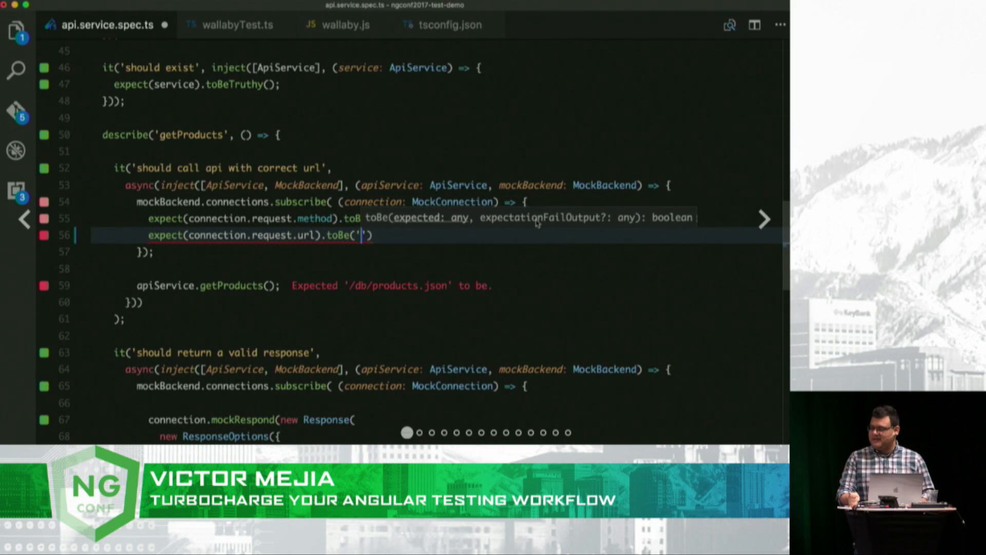
type("/db/products.json")
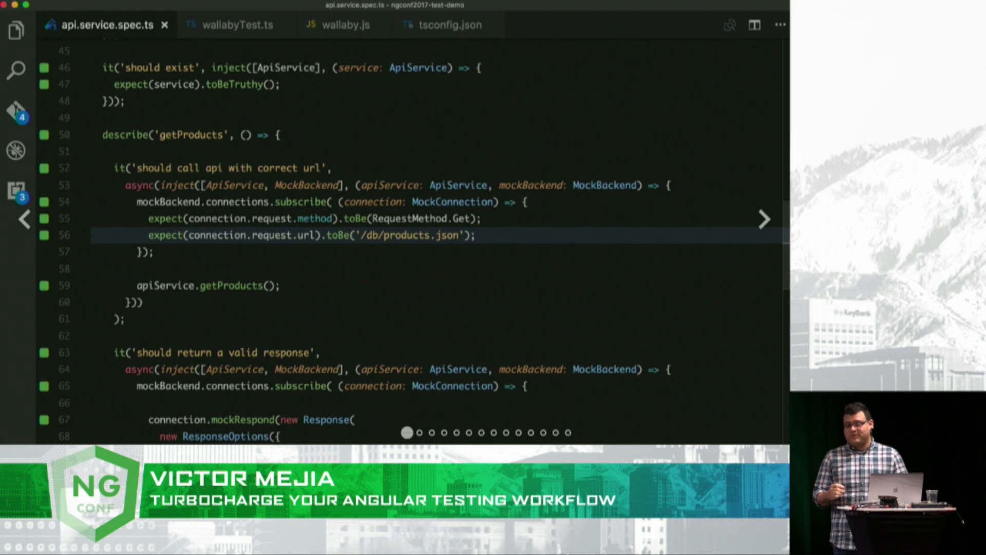
type("expe")
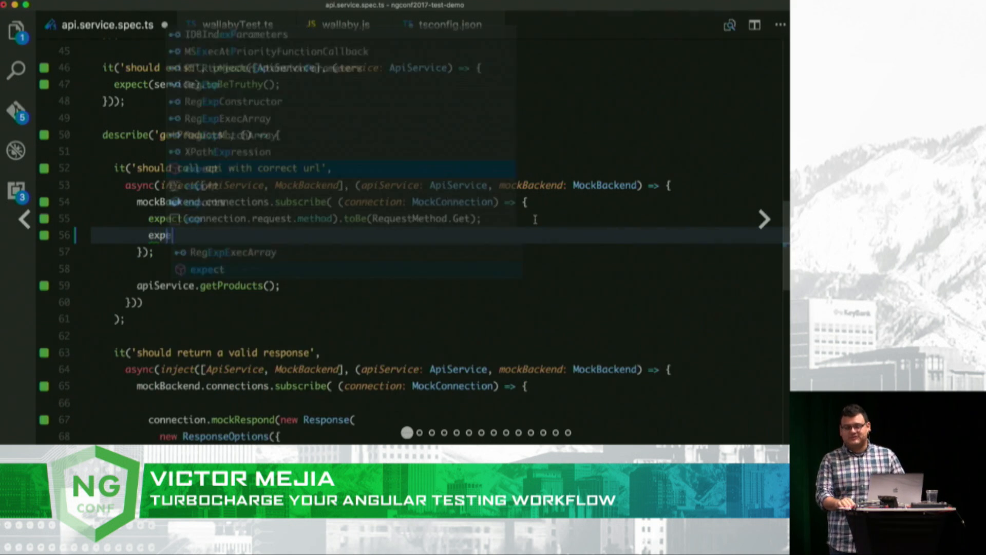
type("(connection.request.url).toBe(")
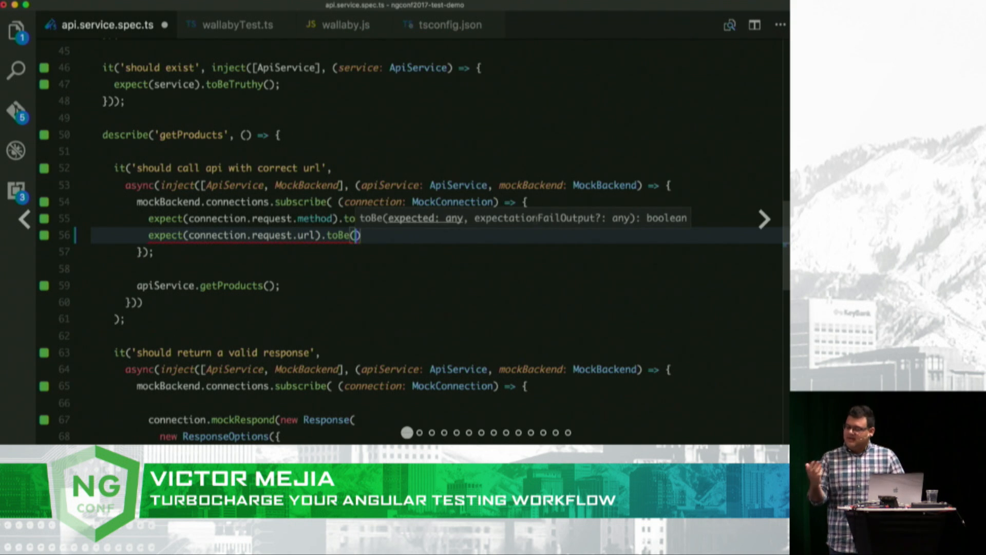
type("'/db/pro")
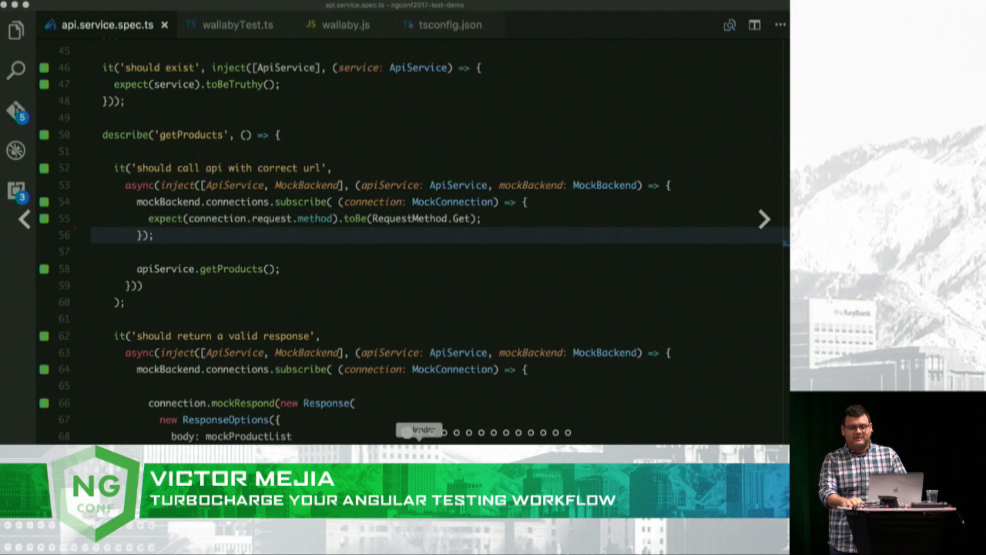
type("expect(connec")
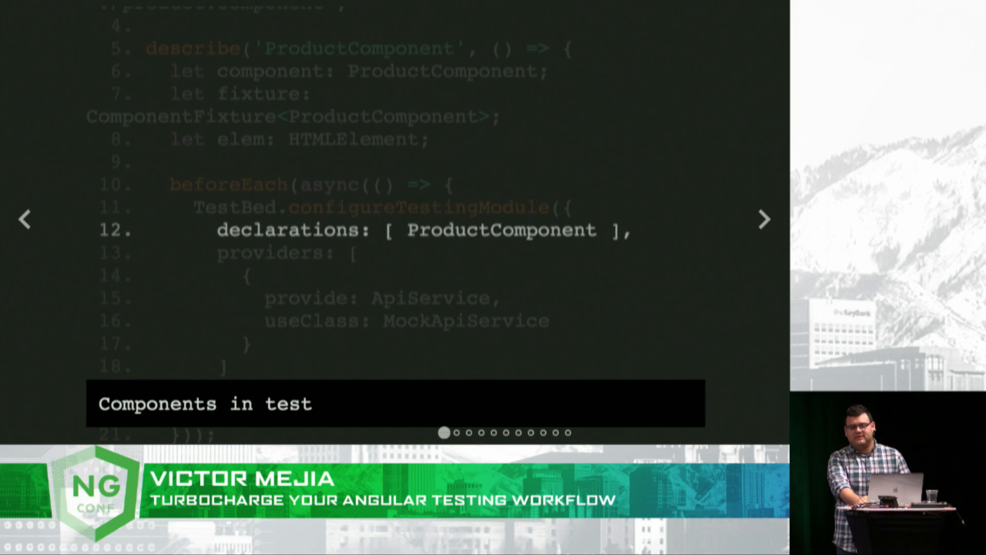
Advance past the detectChanges walkthrough to the Testing Guides links slide
left_click(764, 220)
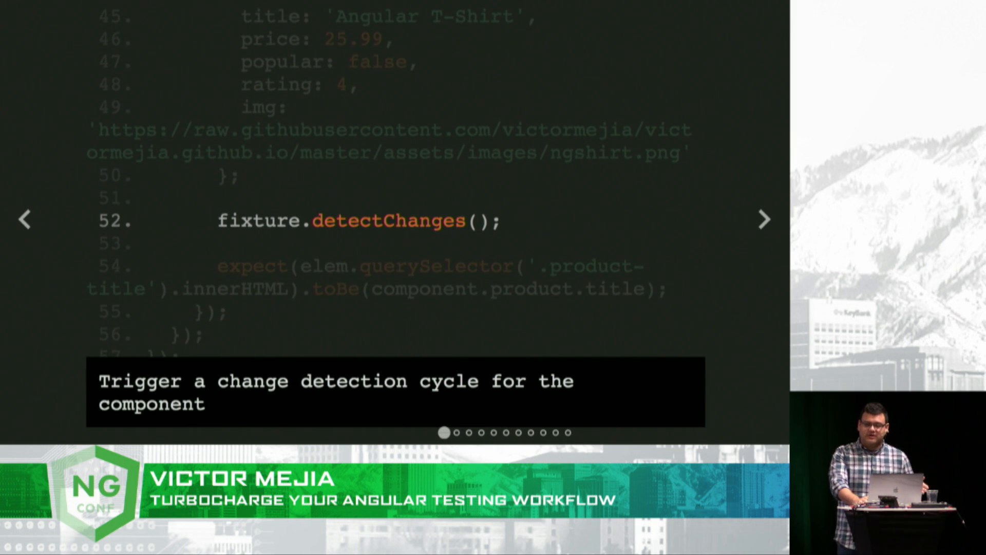
left_click(764, 219)
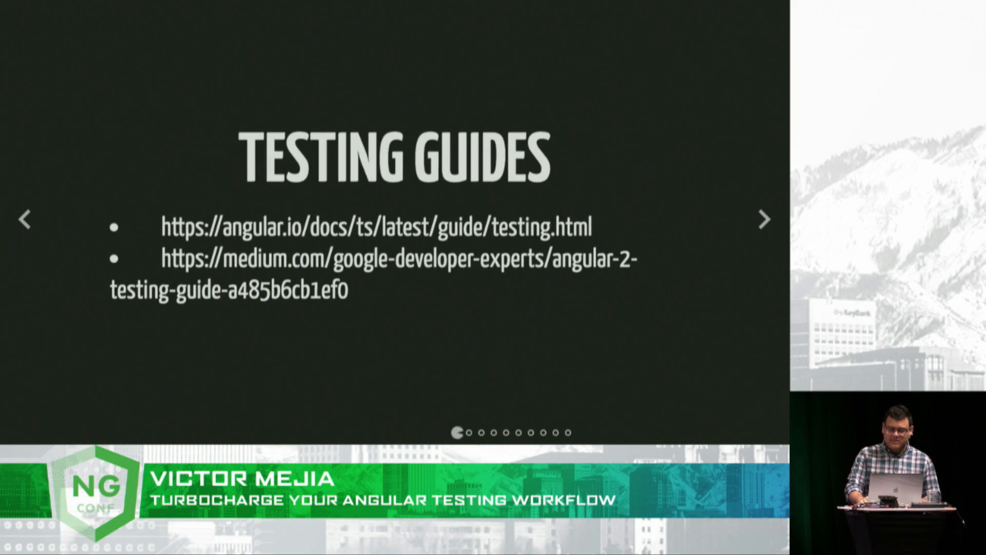
Show the nested 'describe' code slide for the component's addToCart function
left_click(765, 218)
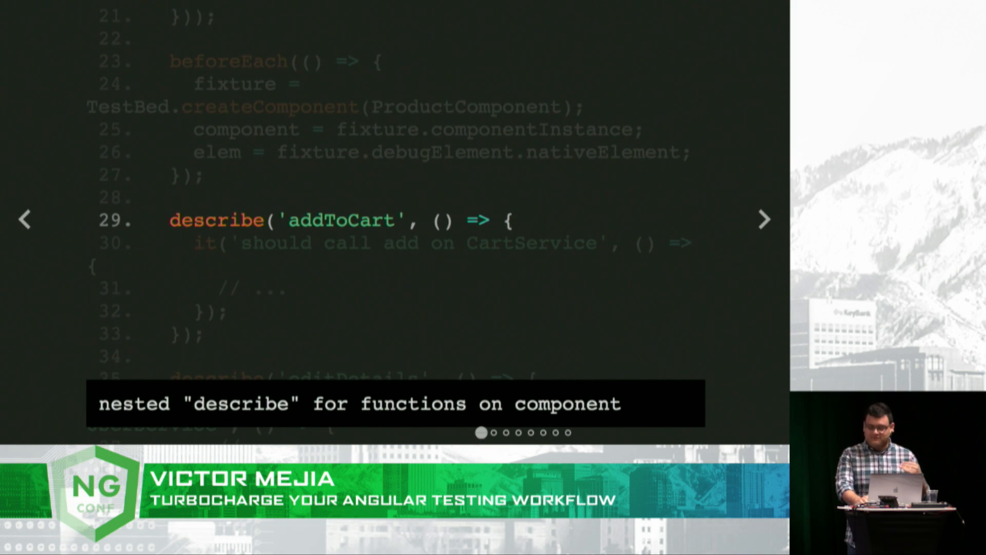
Show the 'mock dependencies' slide with the MockApiService returning an Angular T-Shirt product
left_click(764, 219)
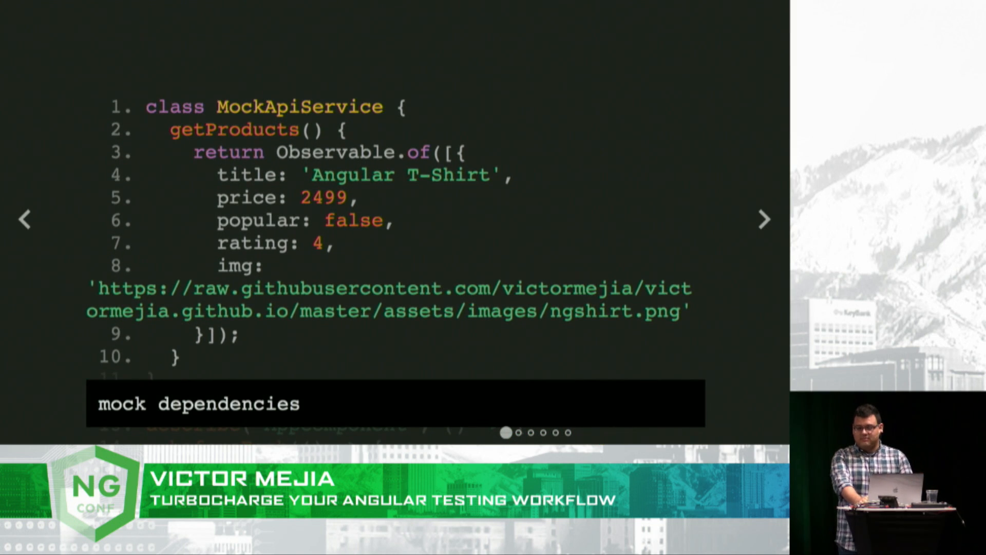
Advance through the provide-object-literal step to the global and per-file coverage thresholds slide
left_click(765, 220)
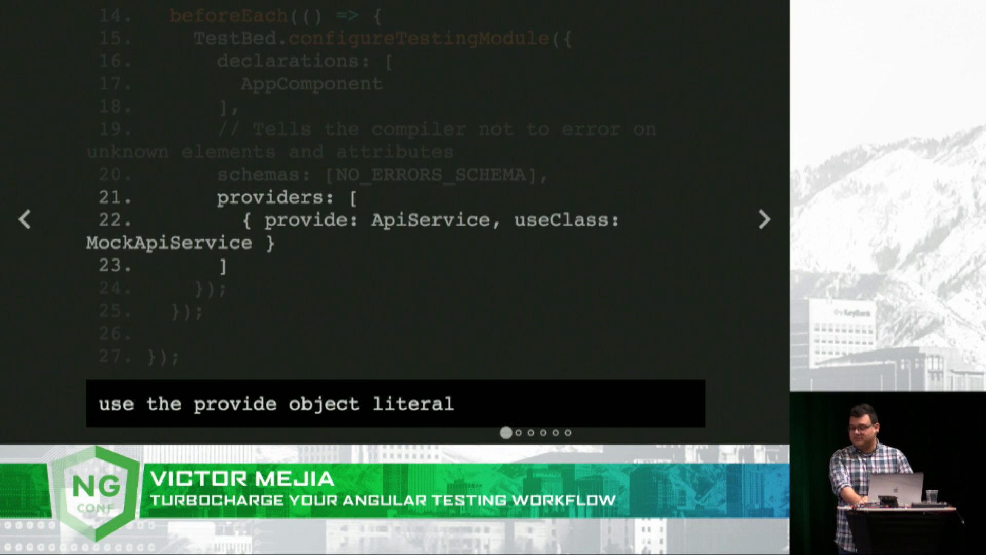
left_click(764, 220)
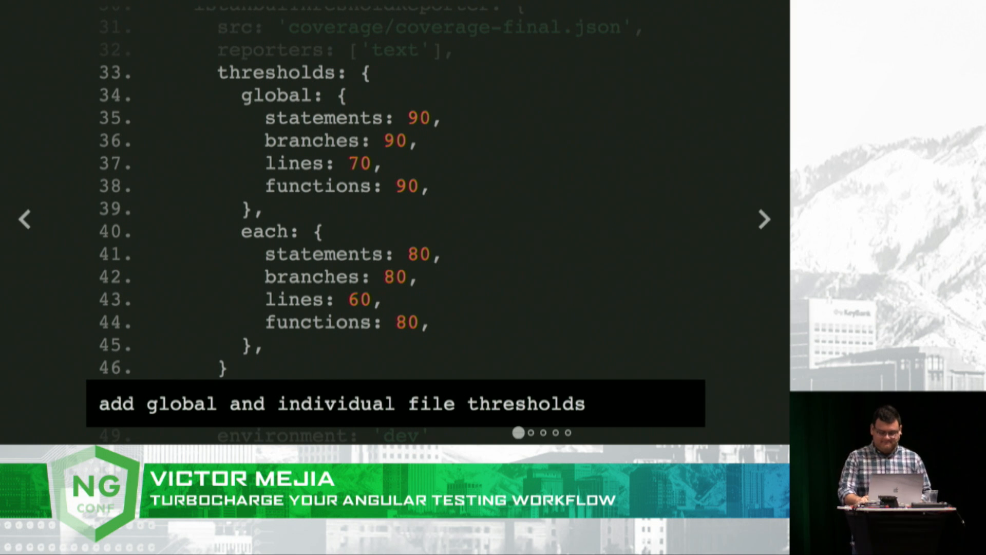
Advance through the package.json precommit/prepush hooks slide to the Links slide
left_click(763, 220)
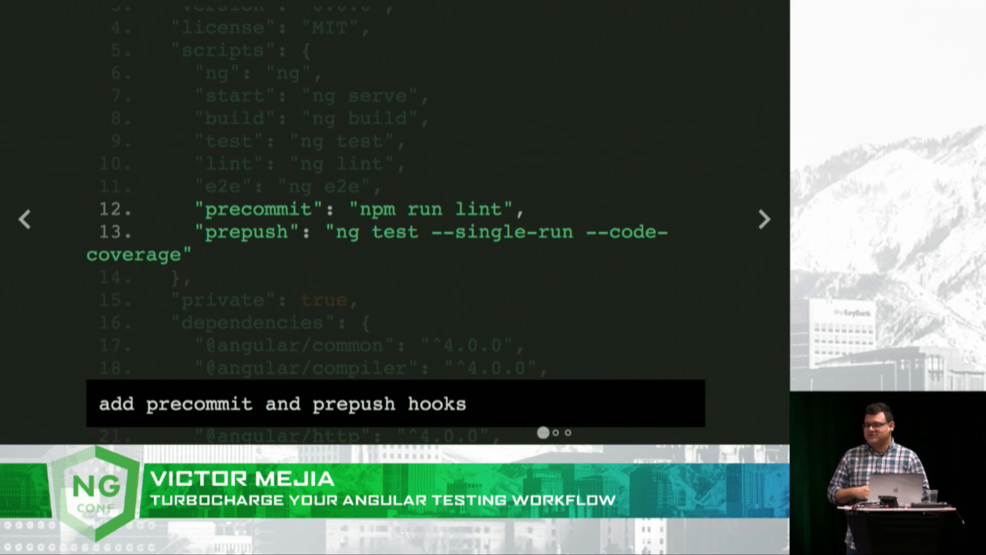
left_click(764, 219)
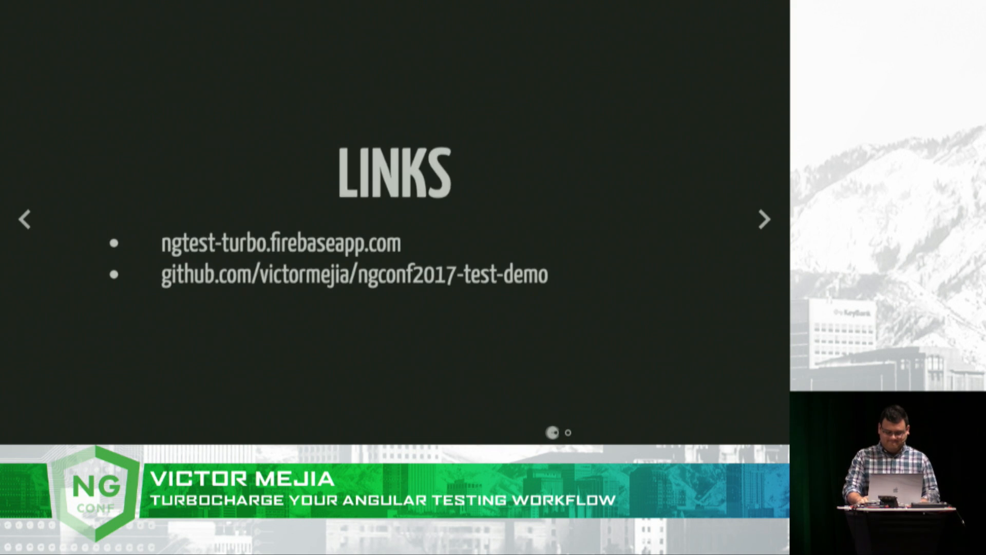